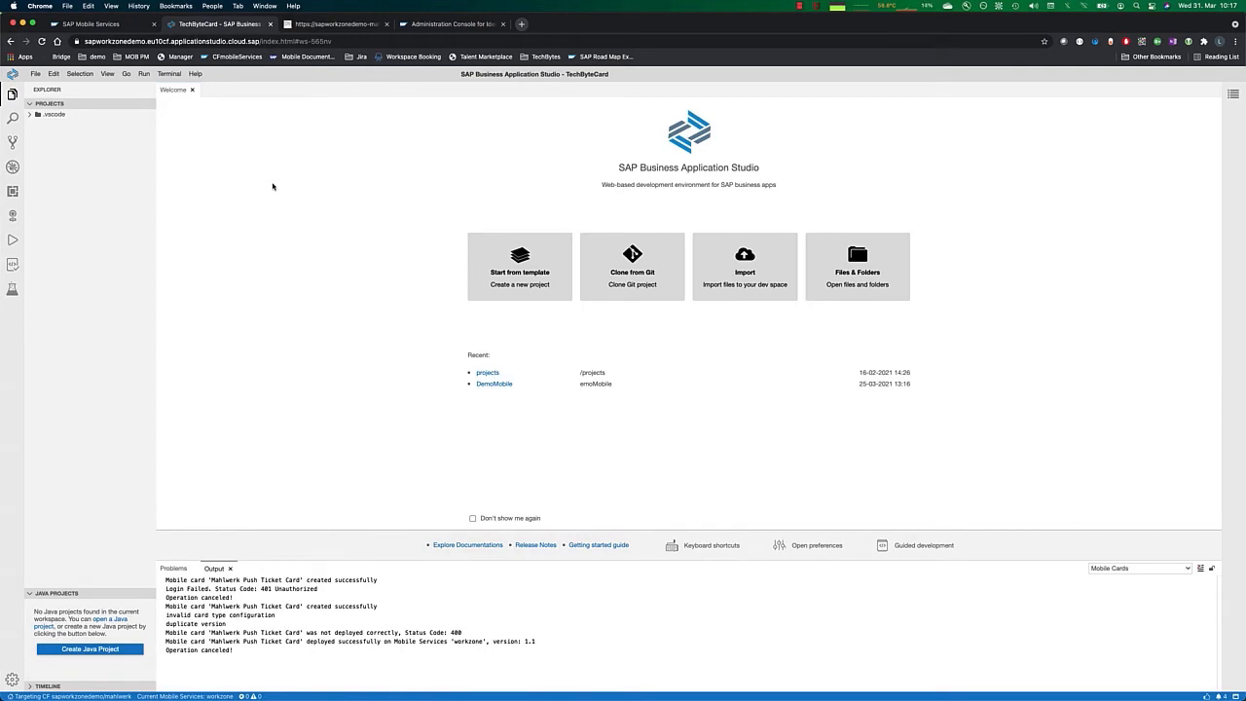
Download the Mahlwerk Push Ticket Card from Mobile Services into the workspace.
click(518, 265)
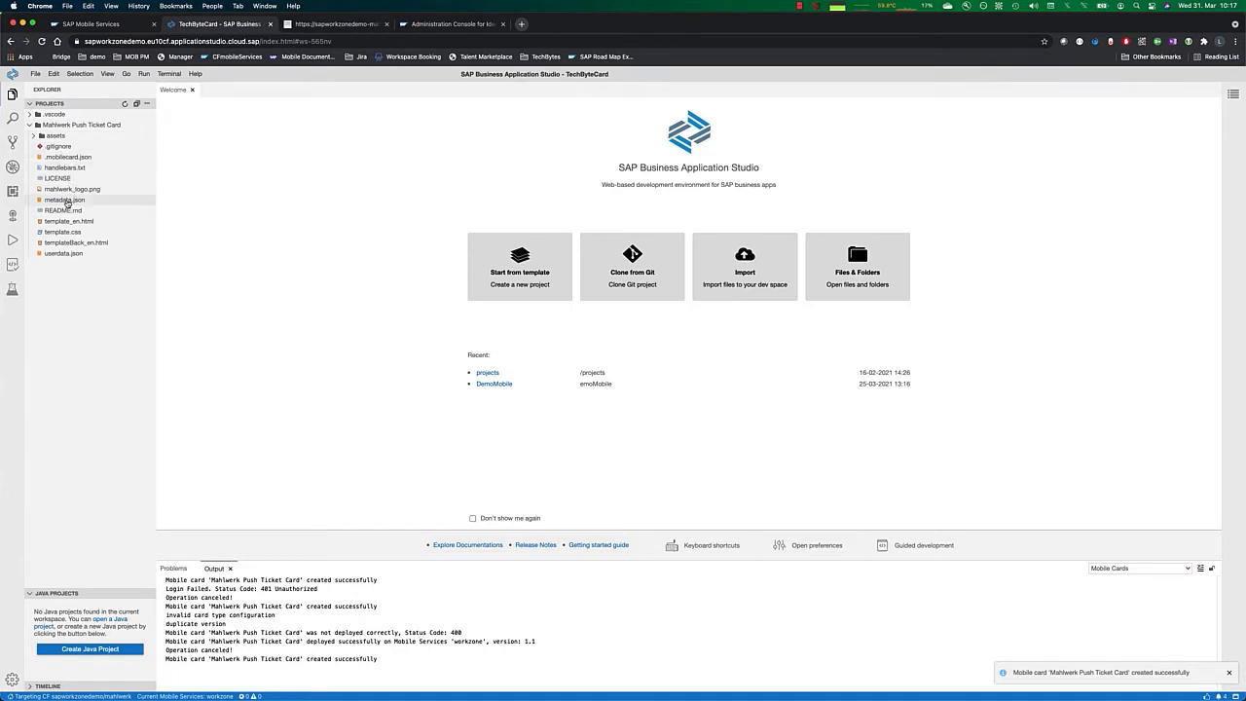
Show the card's Info page from metadata.json: name, version 1.0, Tickets Raised, Multi Instance.
double_click(65, 199)
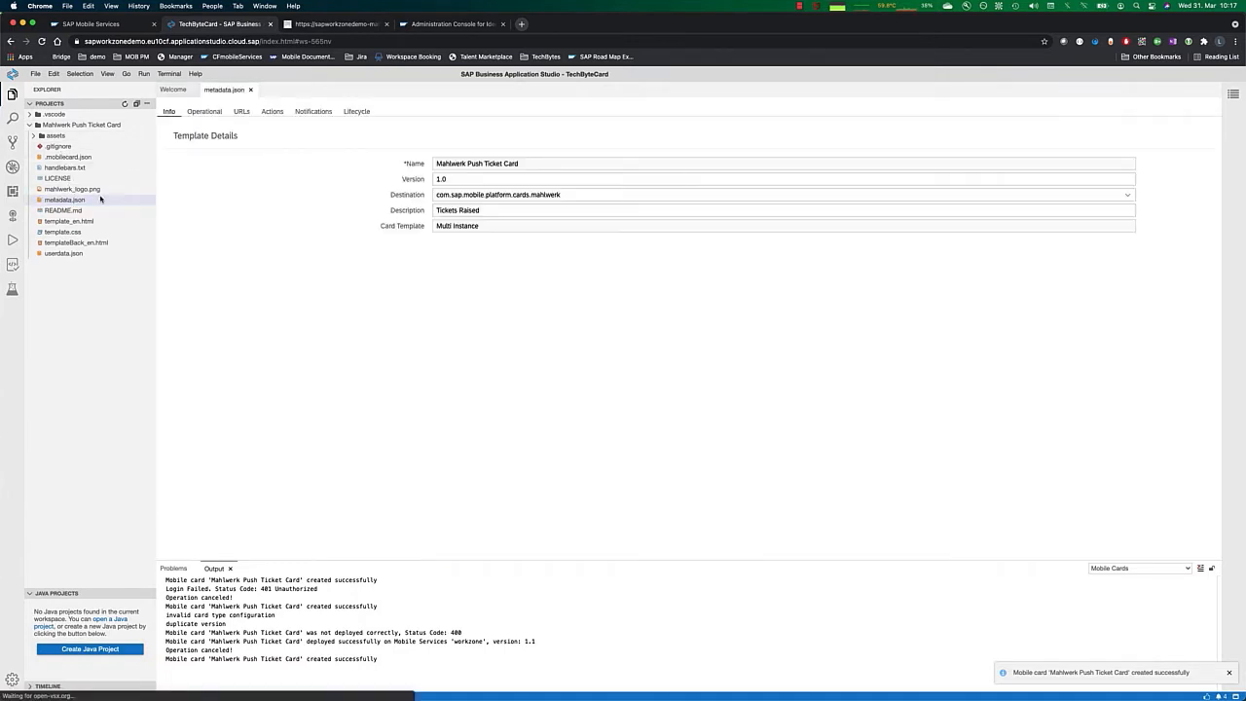
click(462, 179)
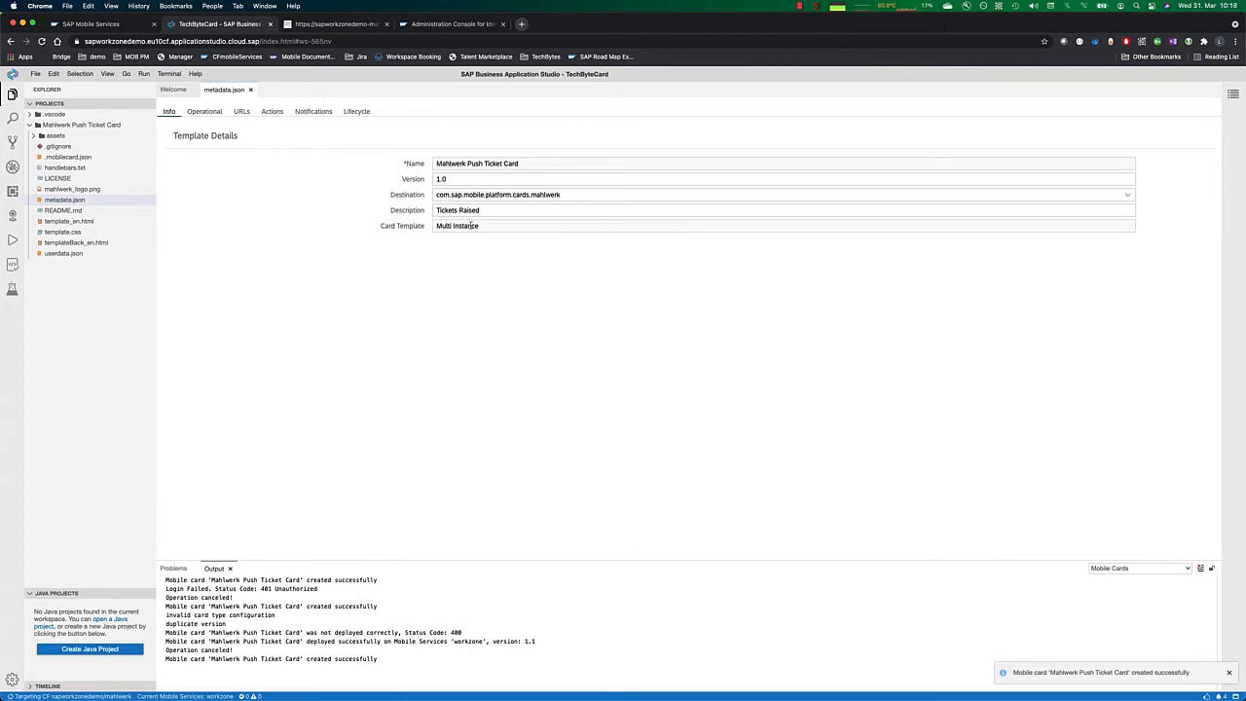
mouse_move(280, 207)
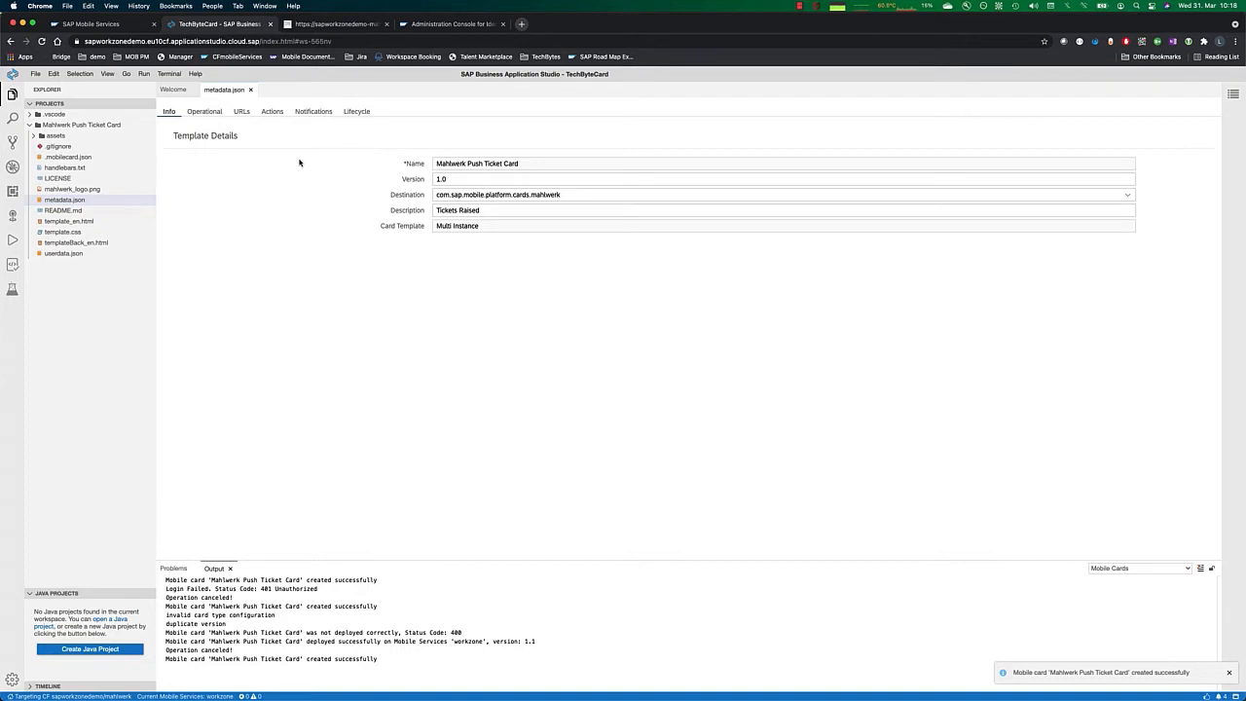
Show the card's task query URL and TaskId, OrderId, MachineConfigID parameters.
click(242, 111)
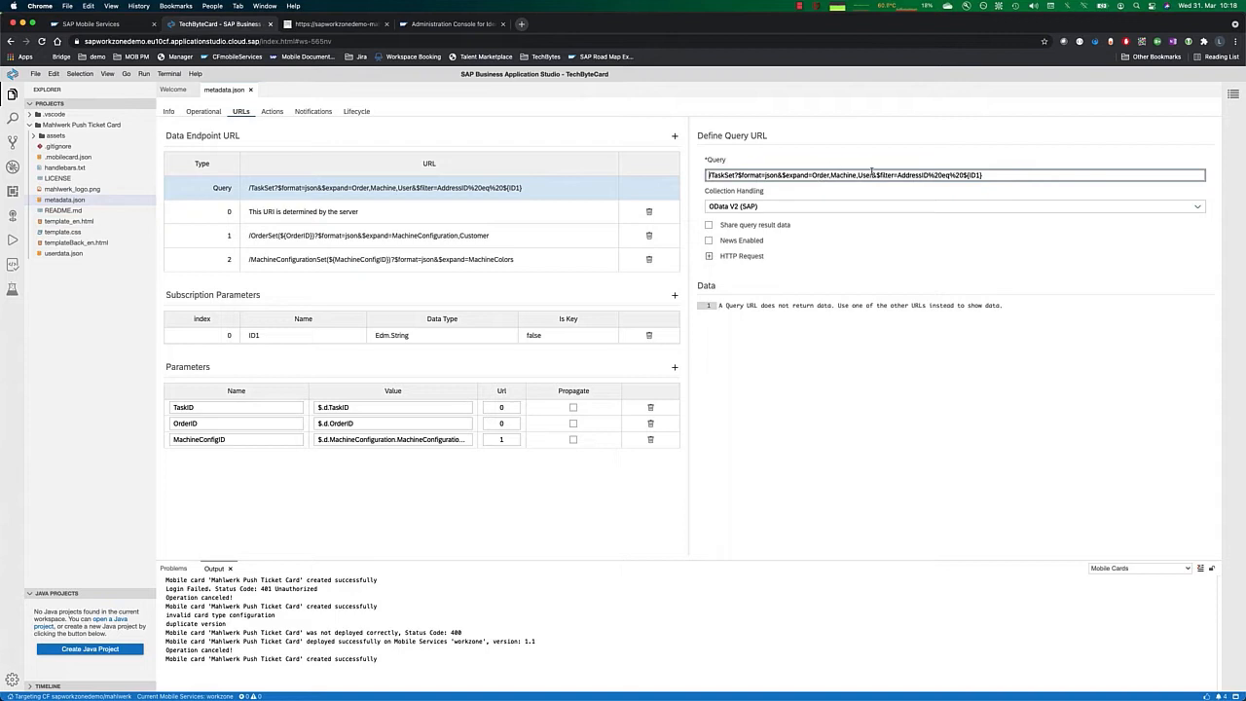
mouse_move(532, 234)
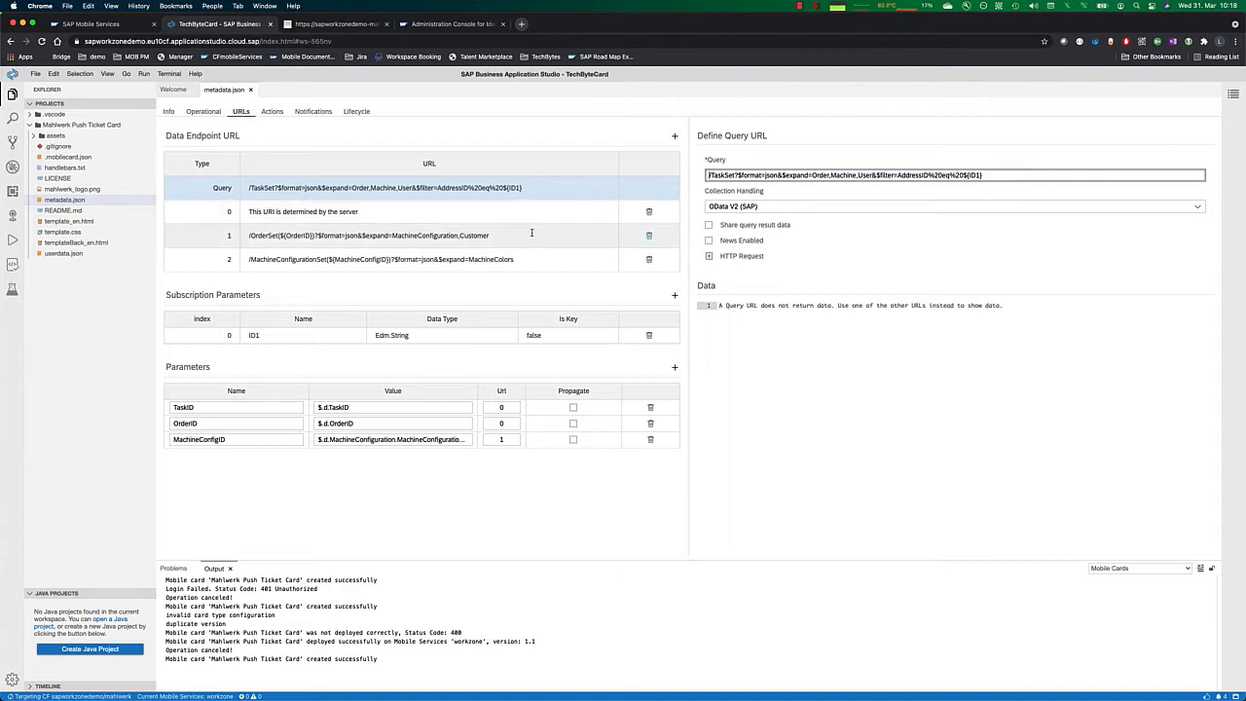
mouse_move(531, 234)
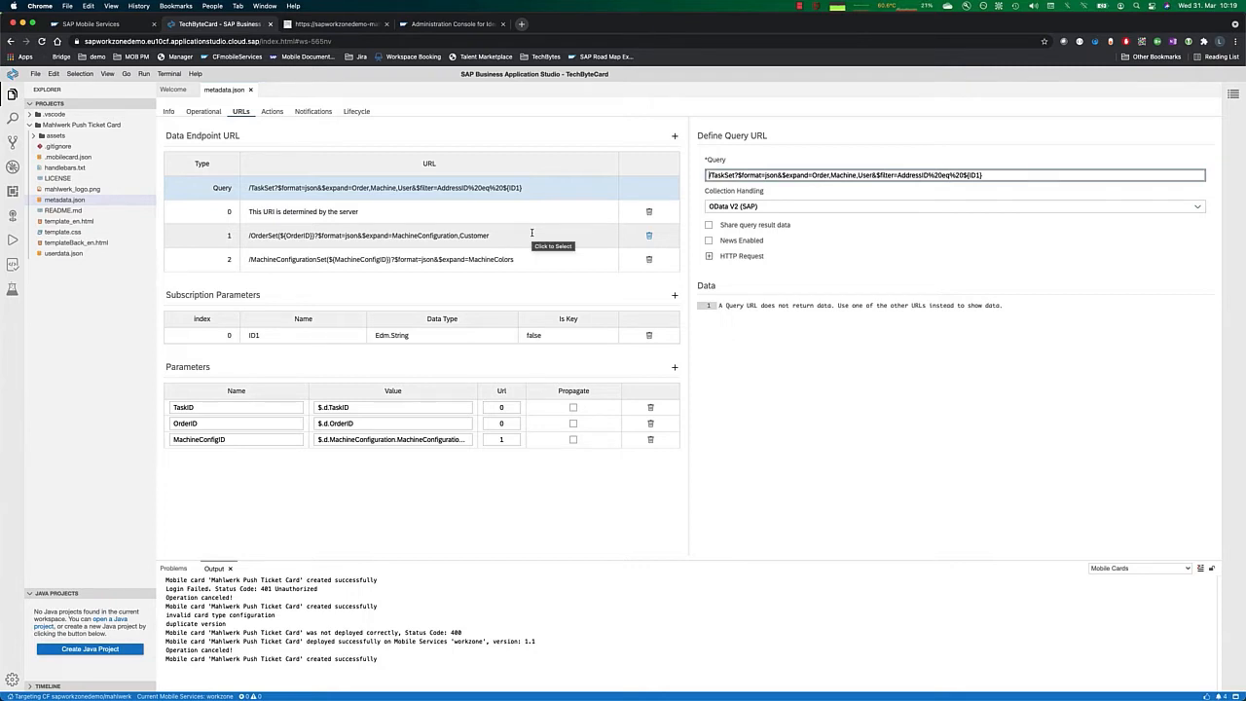
mouse_move(319, 259)
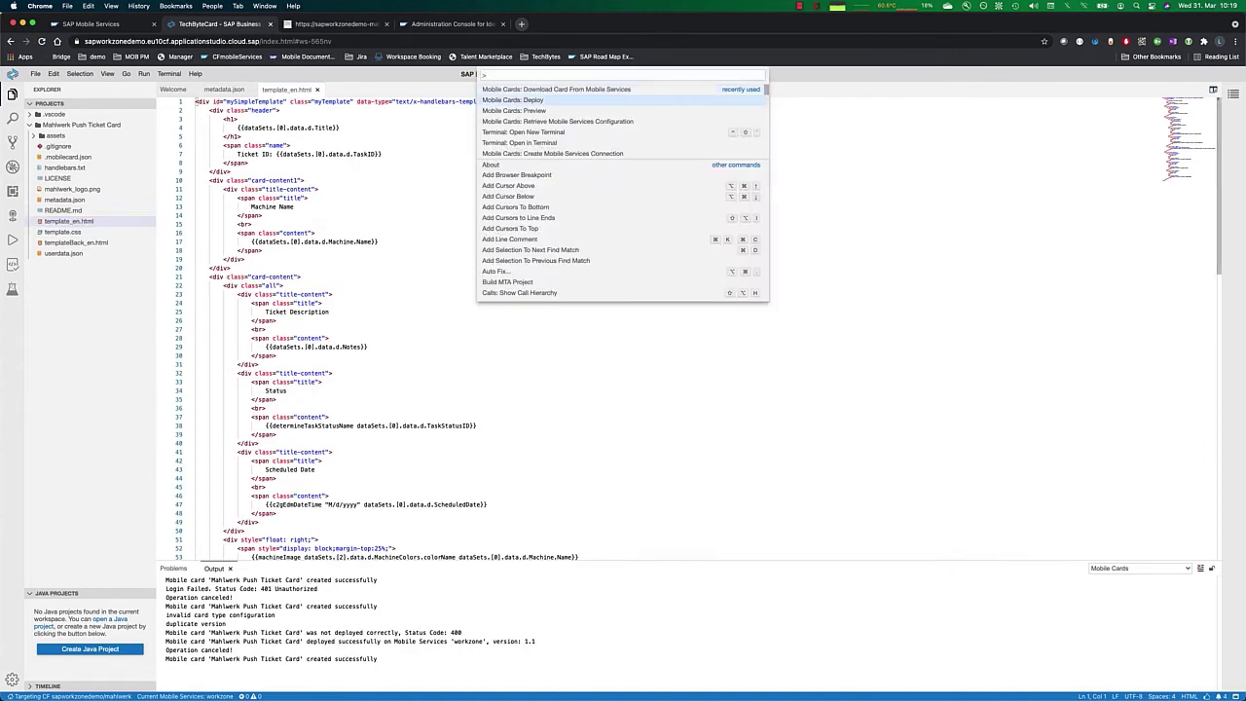
Preview the IteIO Repair ticket card for Mahlwerk 4000 beside template_en.html.
click(510, 109)
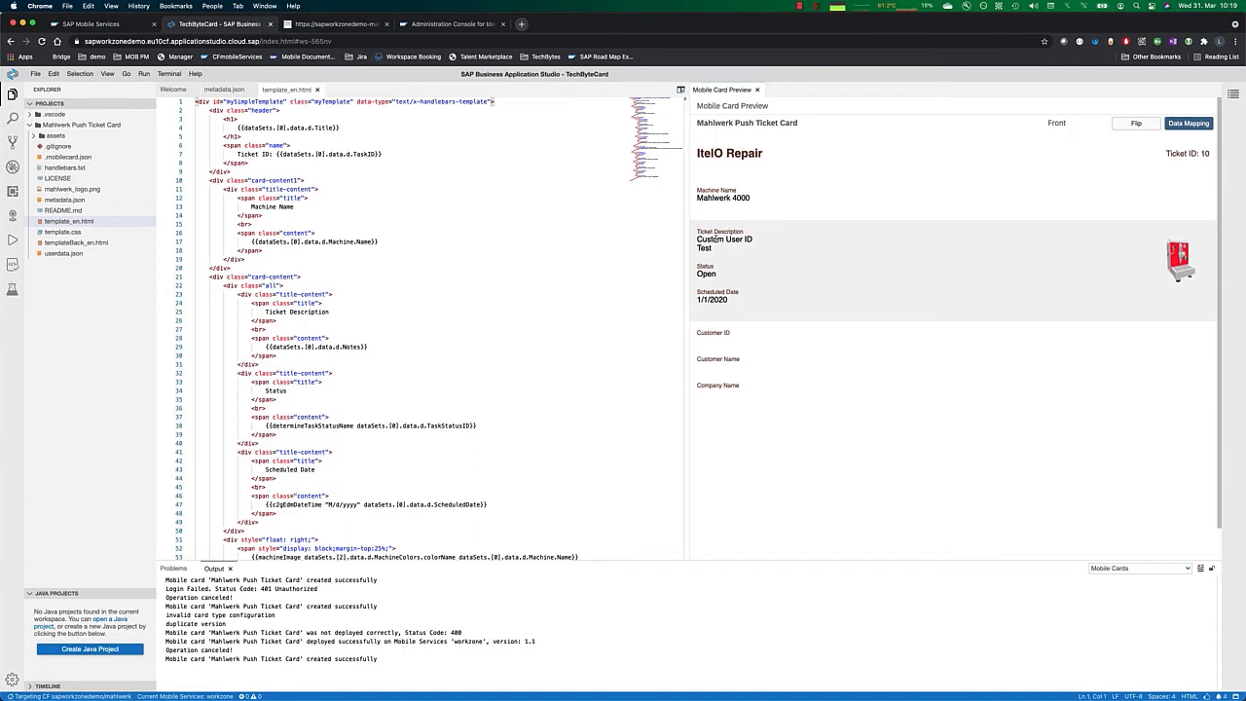
mouse_move(712, 348)
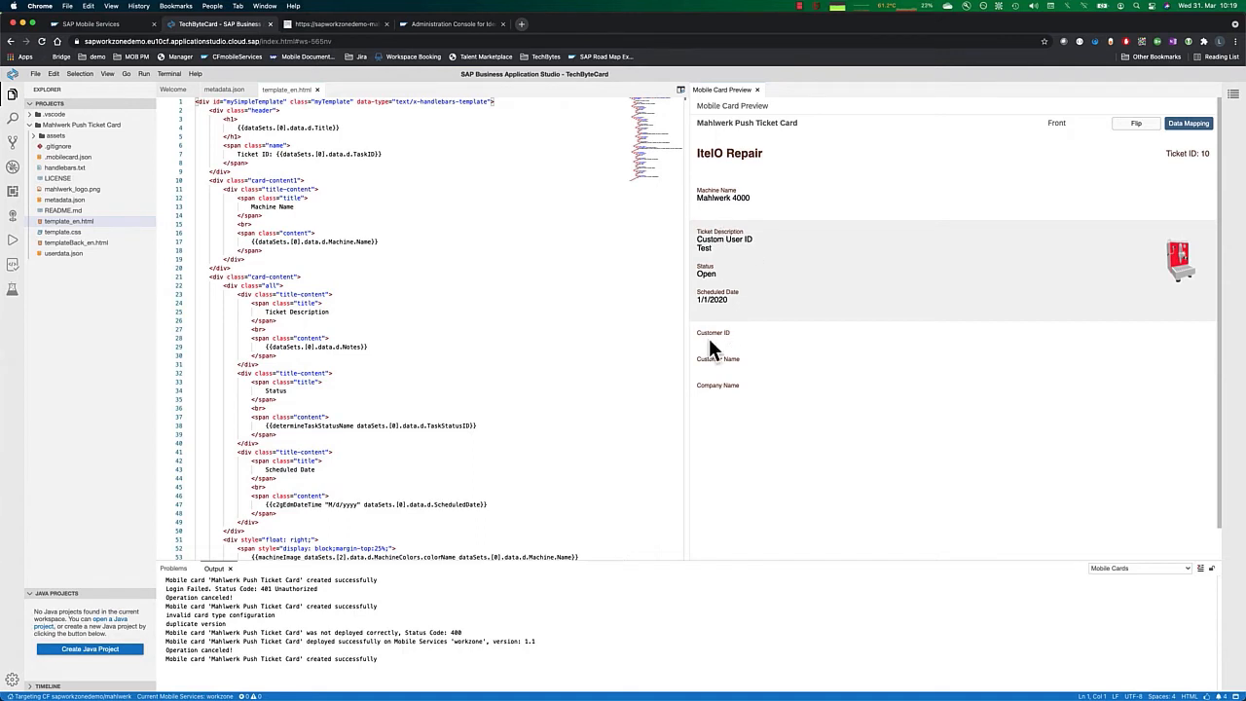
mouse_move(716, 370)
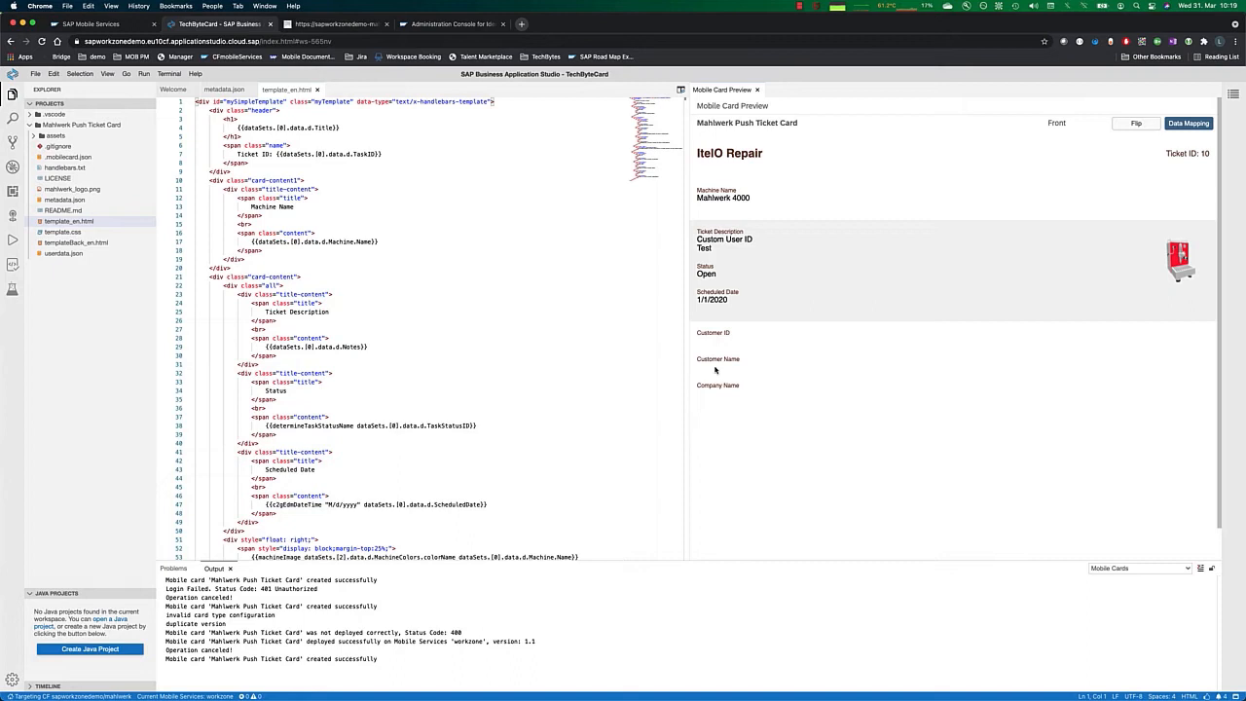
mouse_move(715, 341)
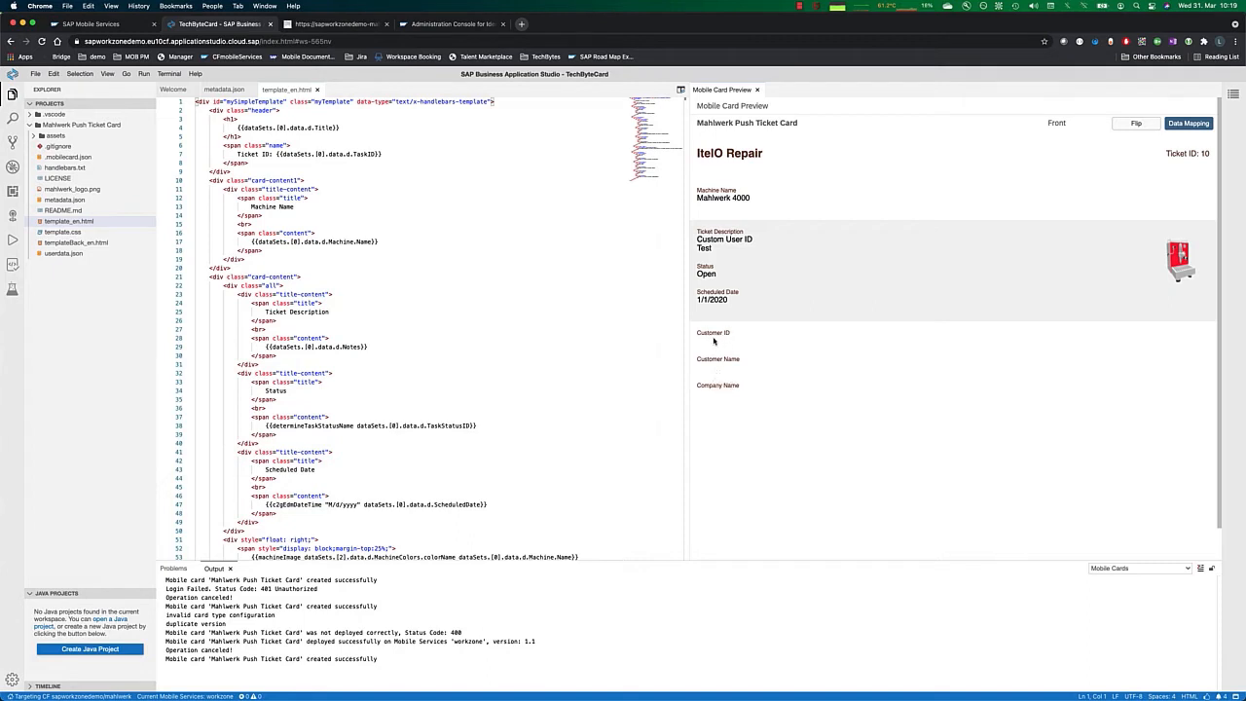
mouse_move(502, 306)
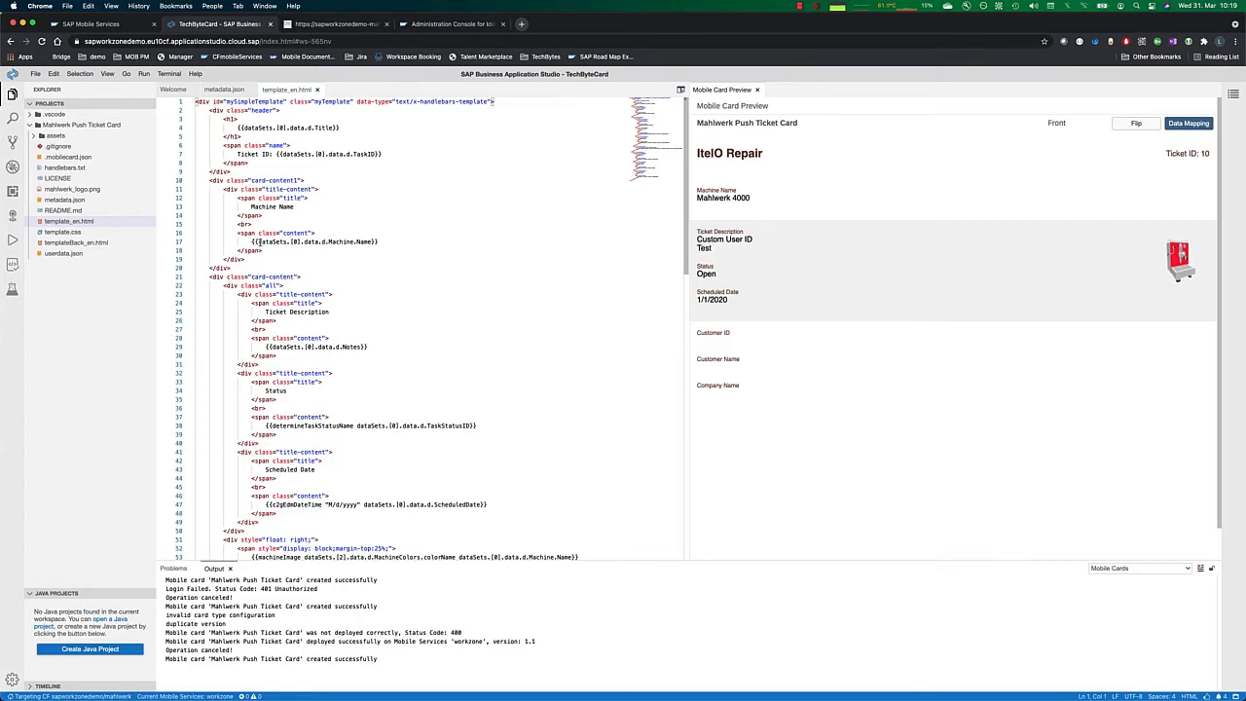
Return to the card's Info details in metadata.json to set its version to 1.2.
key(Cmd+Shift+P)
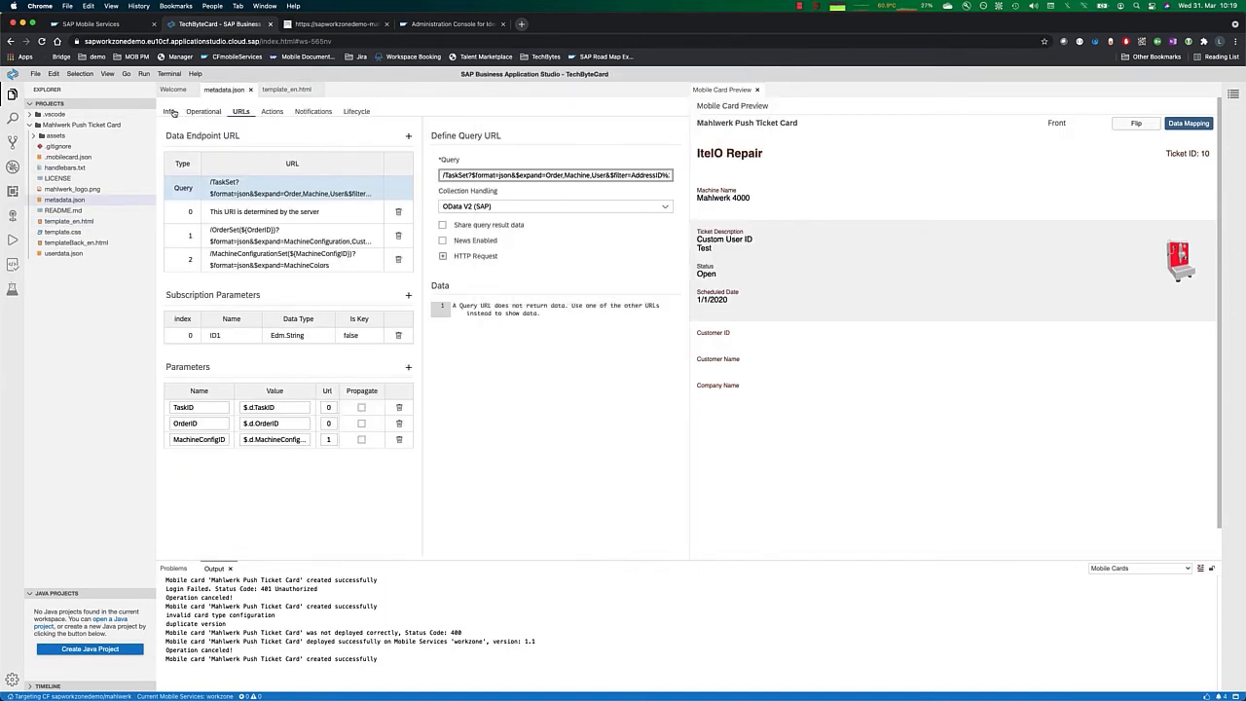
click(168, 111)
text(1.2)
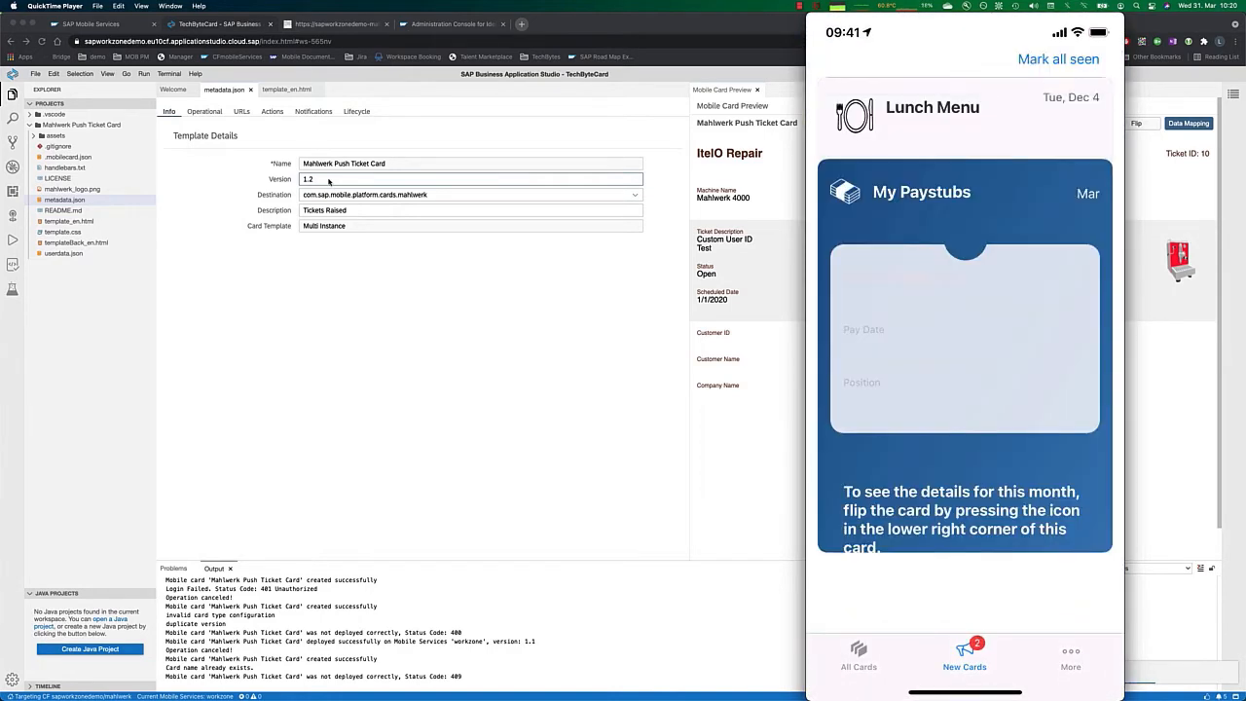
Show the All Cards collection in the Mobile Cards app.
click(856, 655)
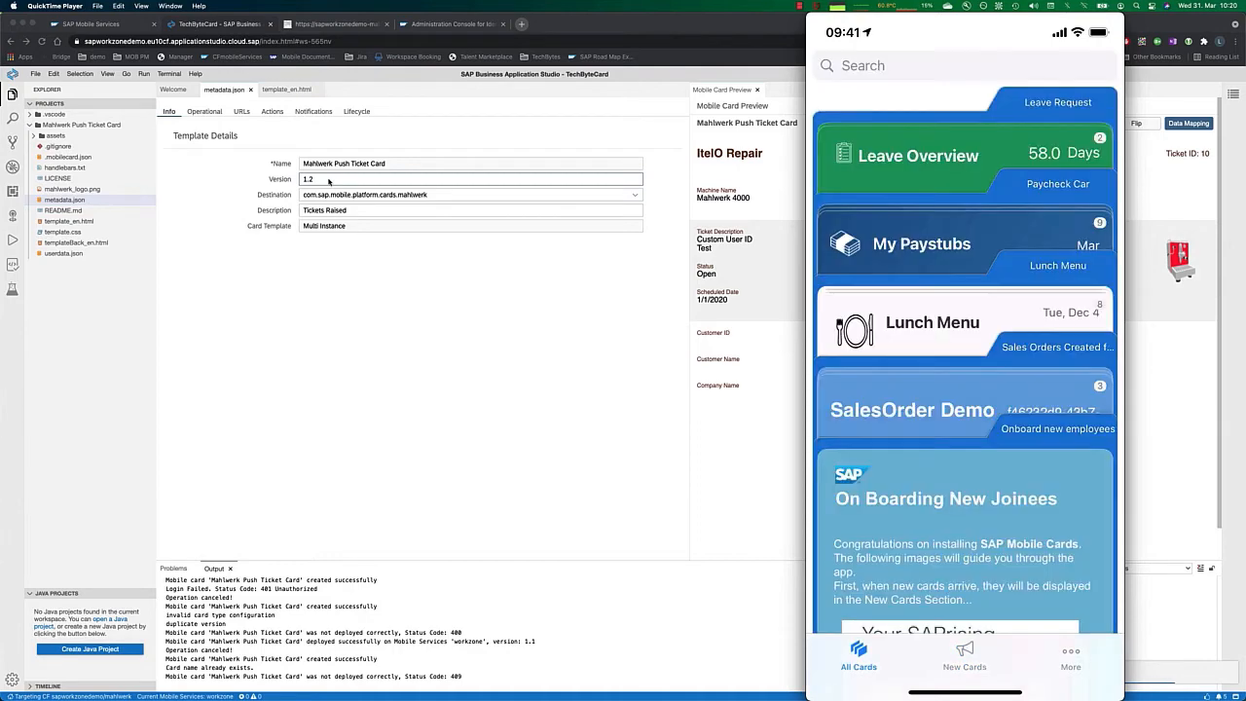
click(962, 666)
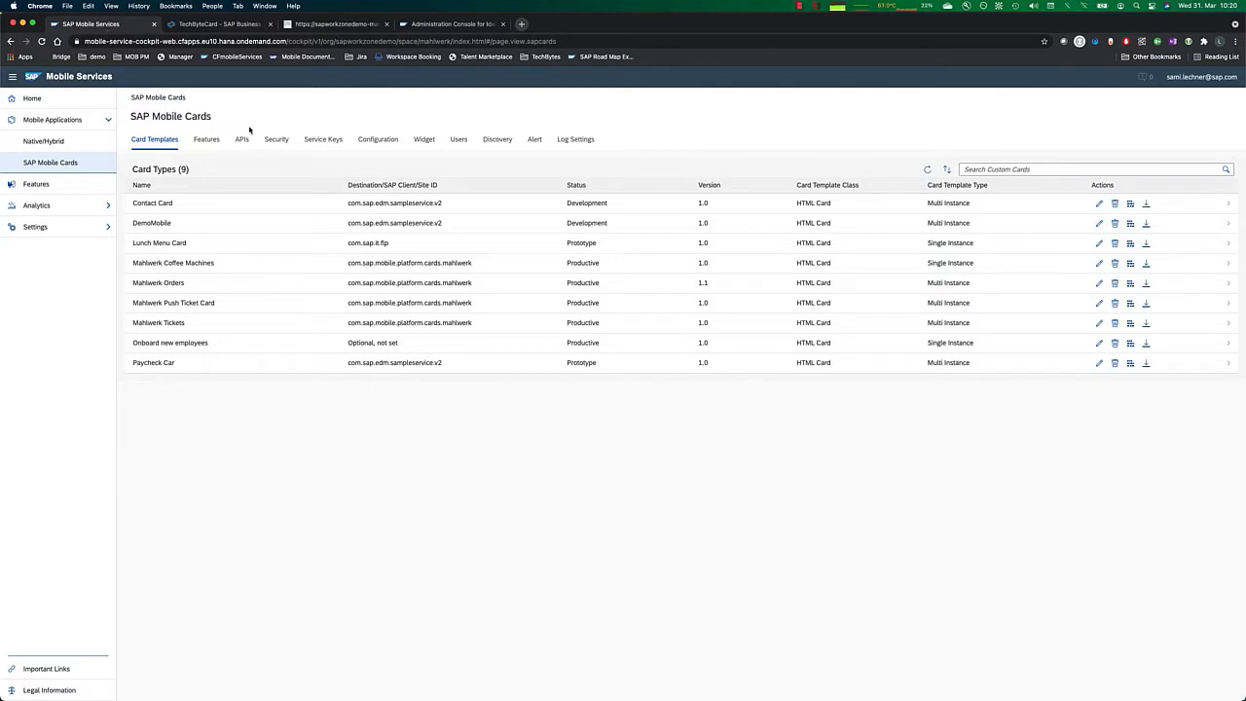
Open the Mahlwerk Push Ticket Card row in the Card Templates list.
click(323, 140)
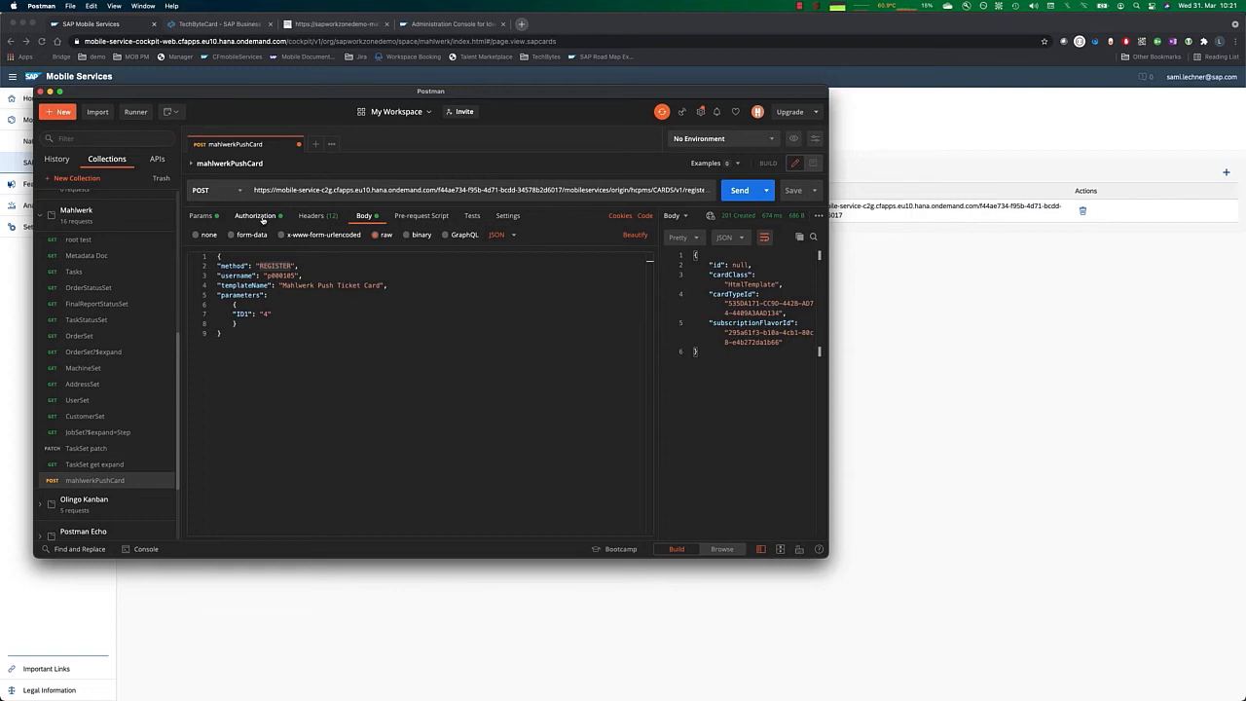
Verify the request's credentials, revise the ticket ID in the body and send the push.
click(253, 214)
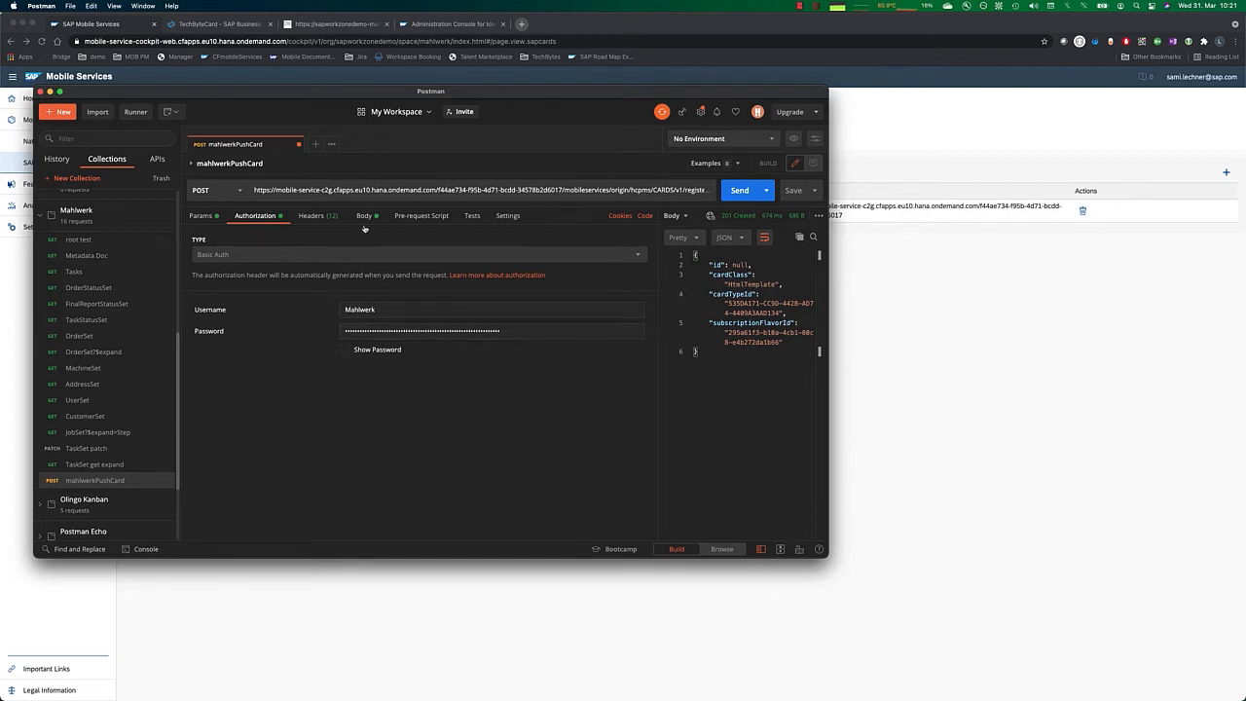
click(366, 214)
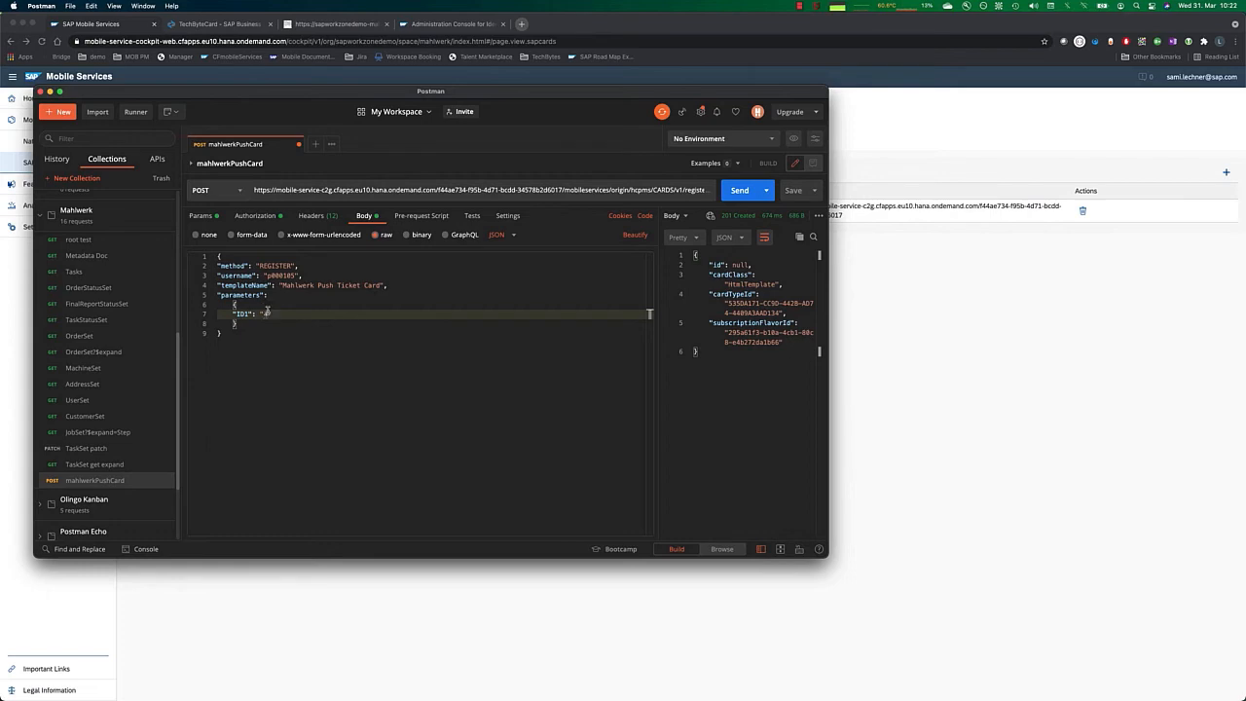
key(Cmd+Tab)
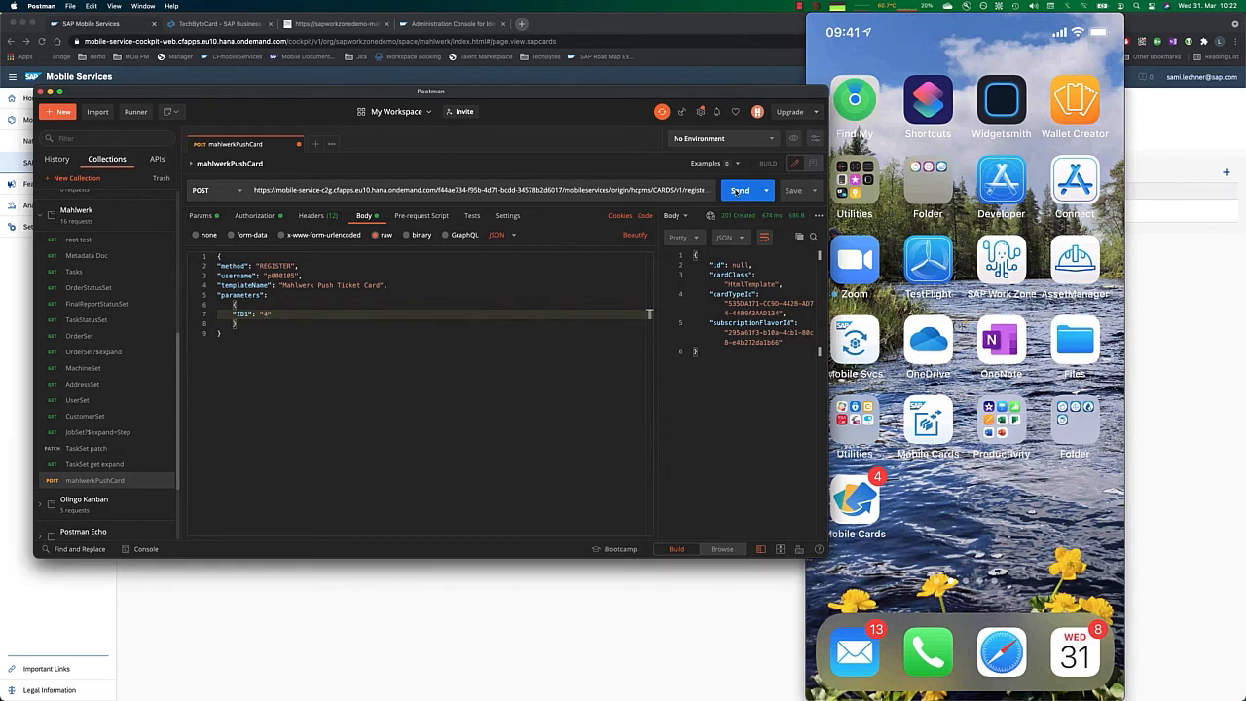
Launch Mobile Cards and view the newly arrived maintenance ticket card at the top.
click(738, 191)
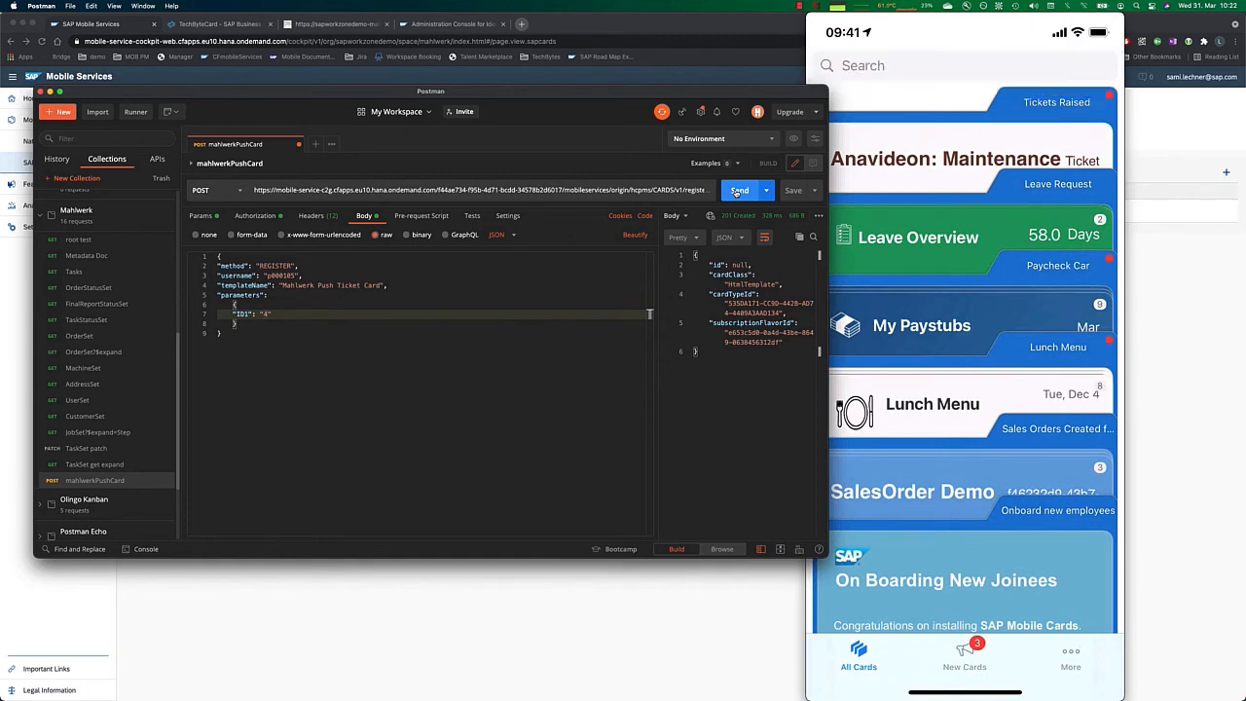
click(944, 159)
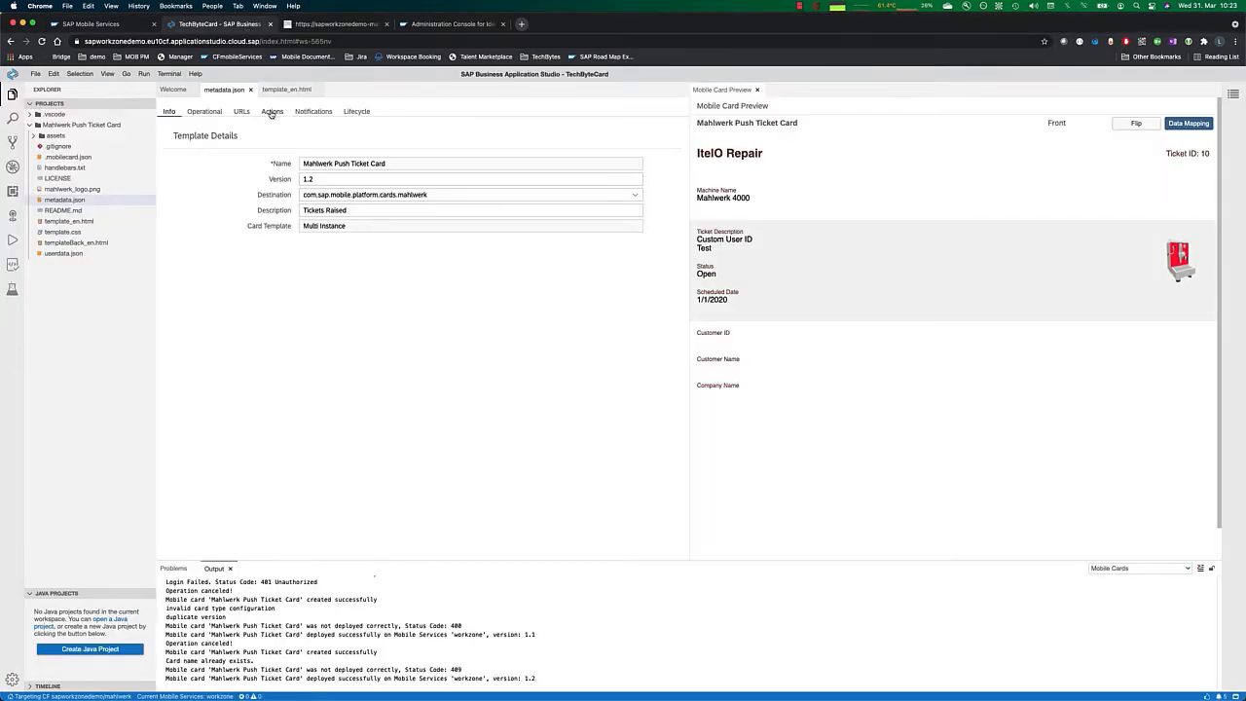
Show the Close Ticket PATCH action and examine its URL in Action 1.
click(272, 111)
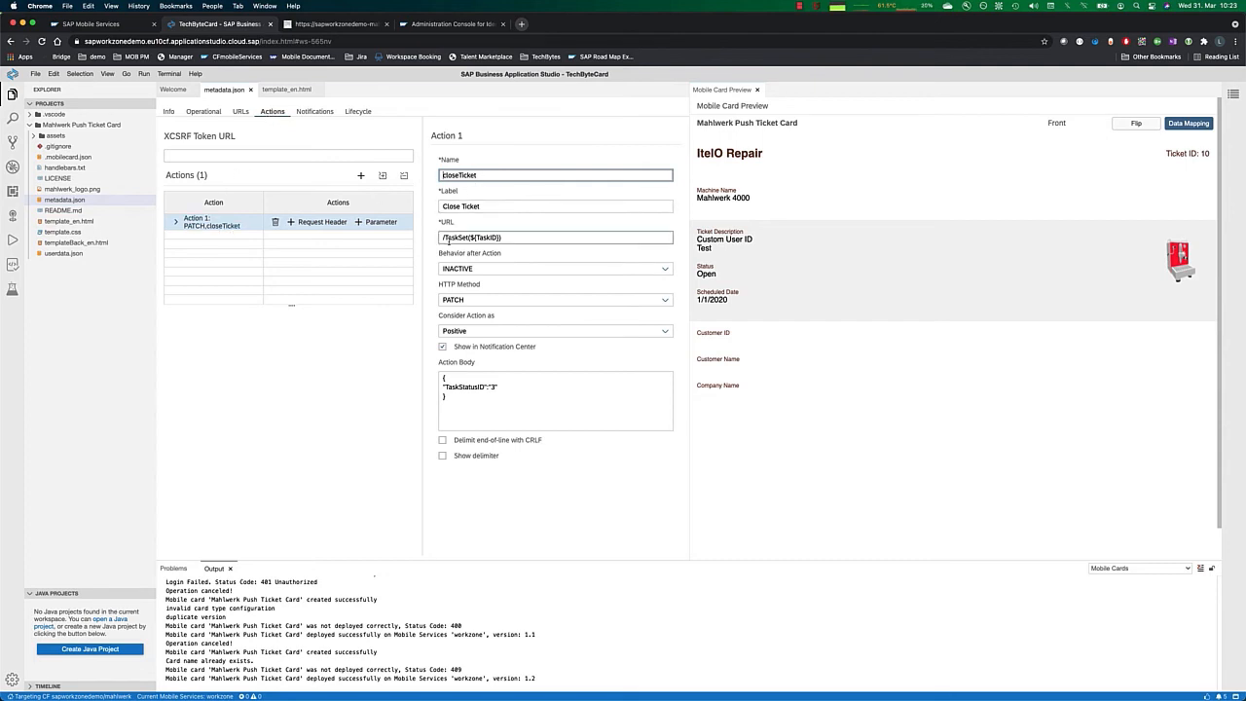
click(555, 237)
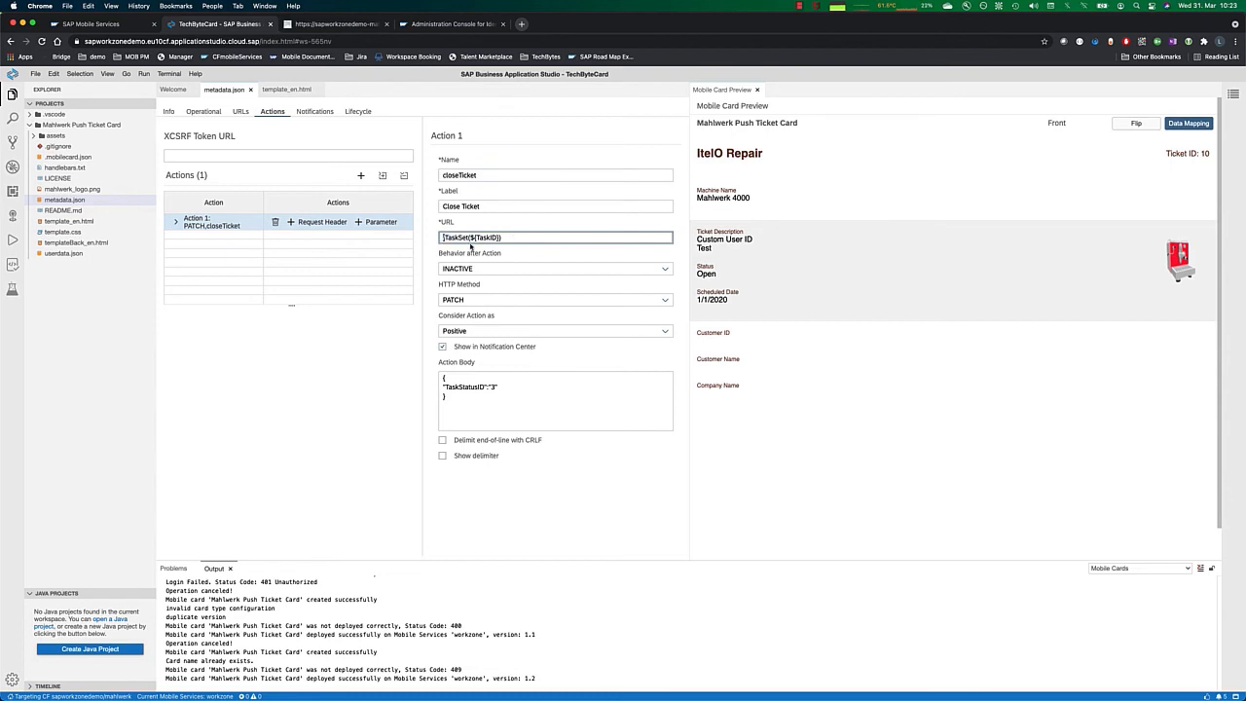